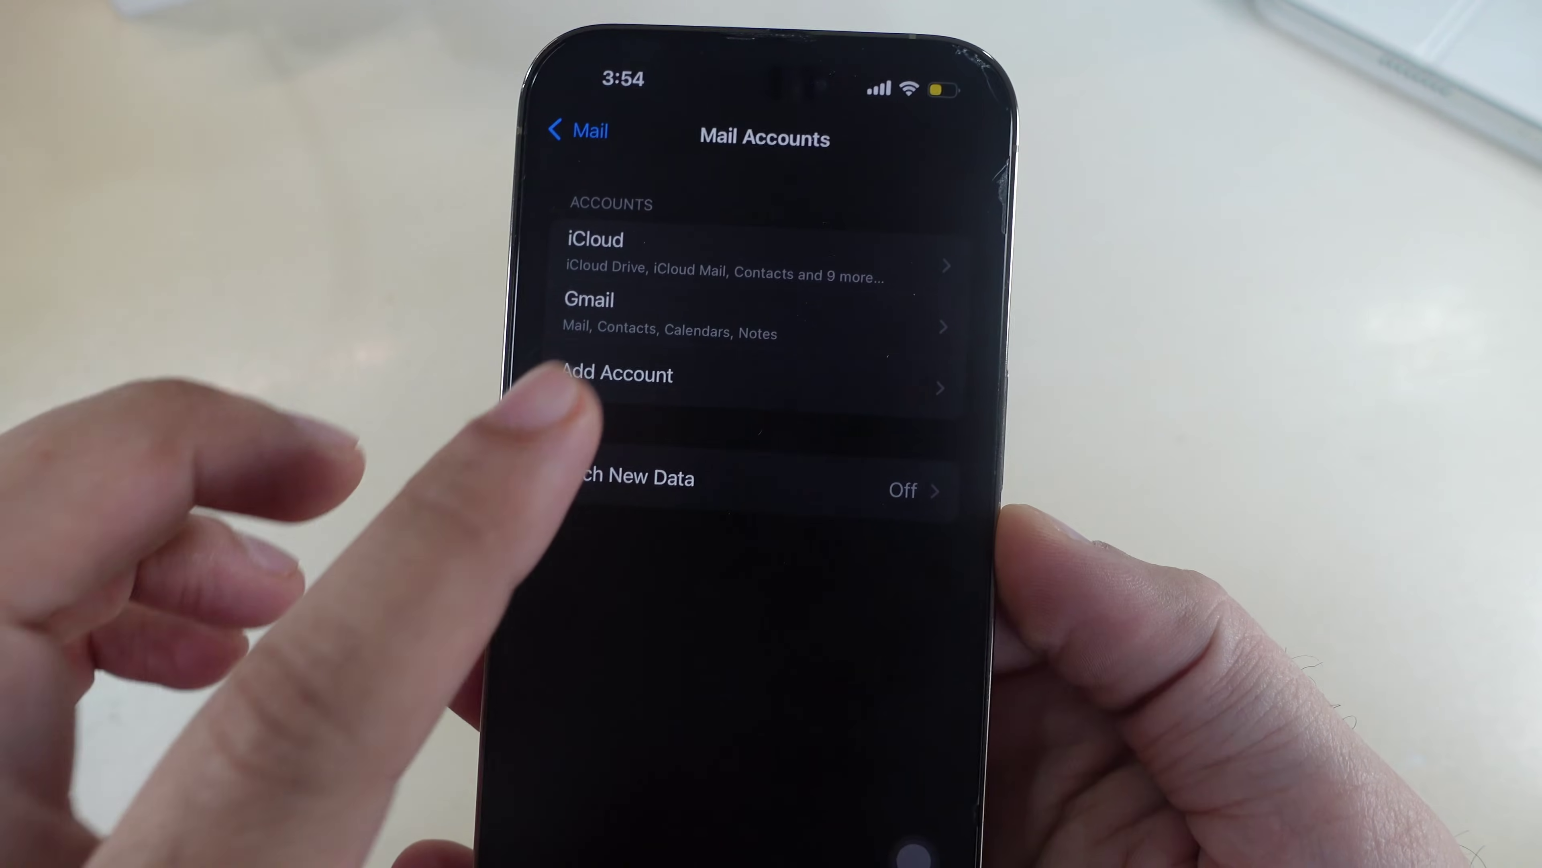
Step: Add an AOL account under Mail Accounts and submit the password to sign in
{"action": "left_click", "coordinate": [617, 375]}
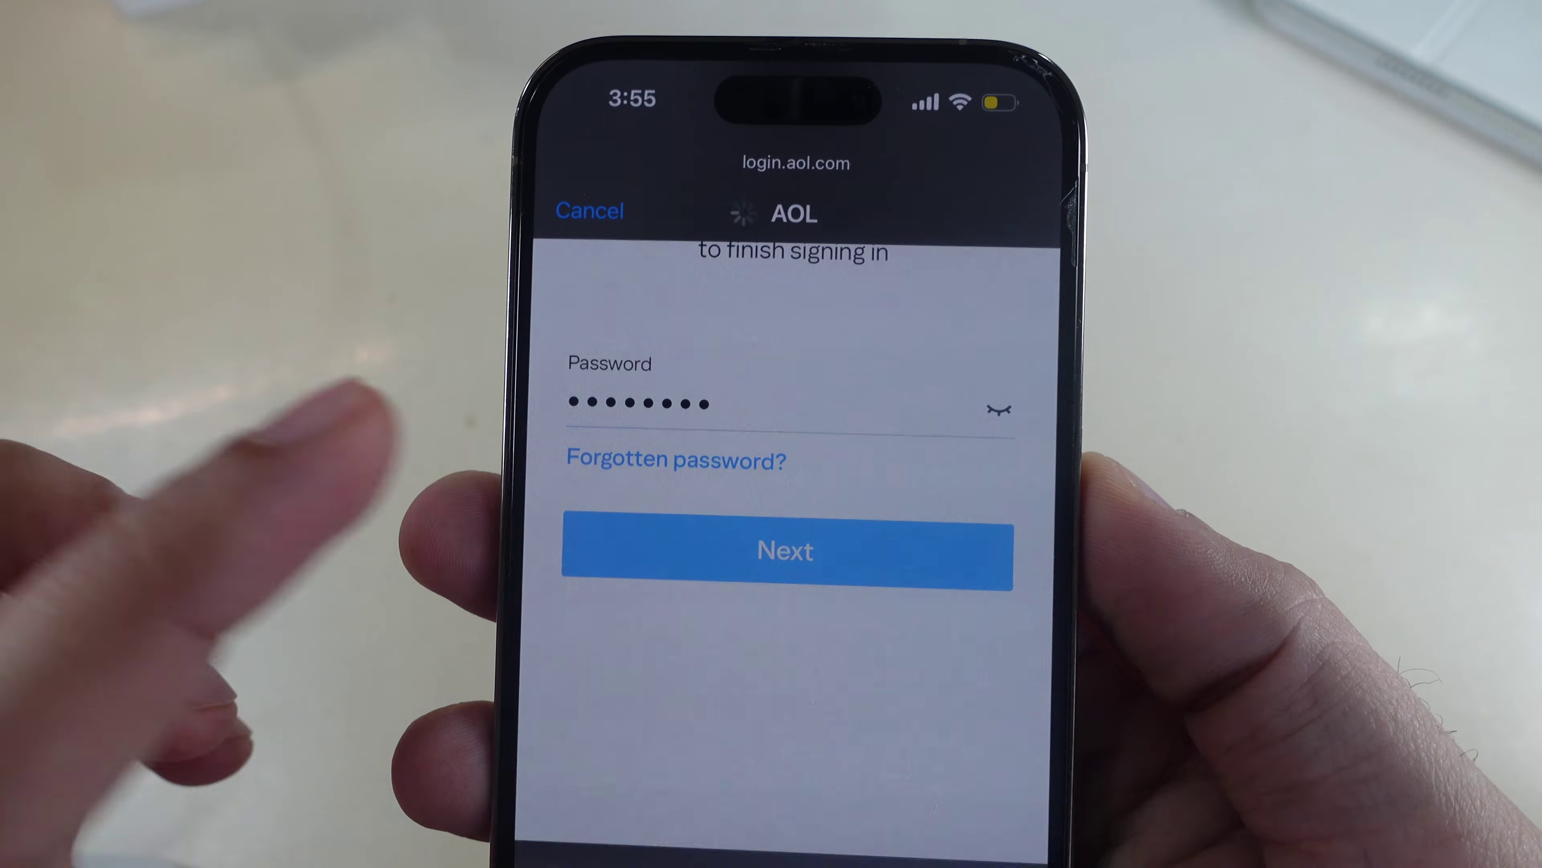
{"action": "left_click", "coordinate": [788, 551]}
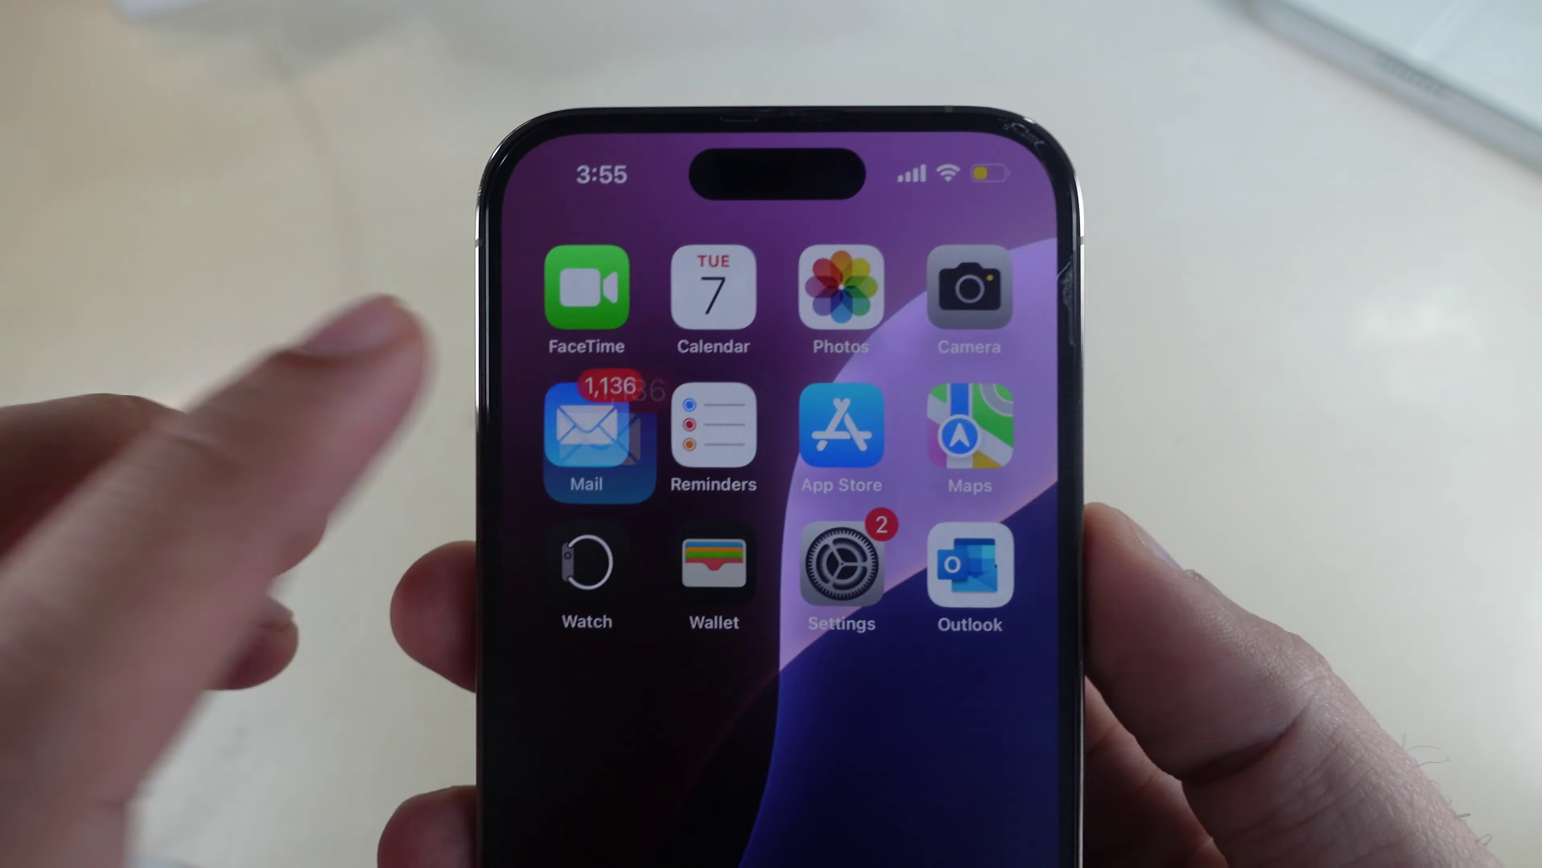
Step: Launch Mail from the Home Screen and view the empty AOL inbox
{"action": "left_click", "coordinate": [590, 435]}
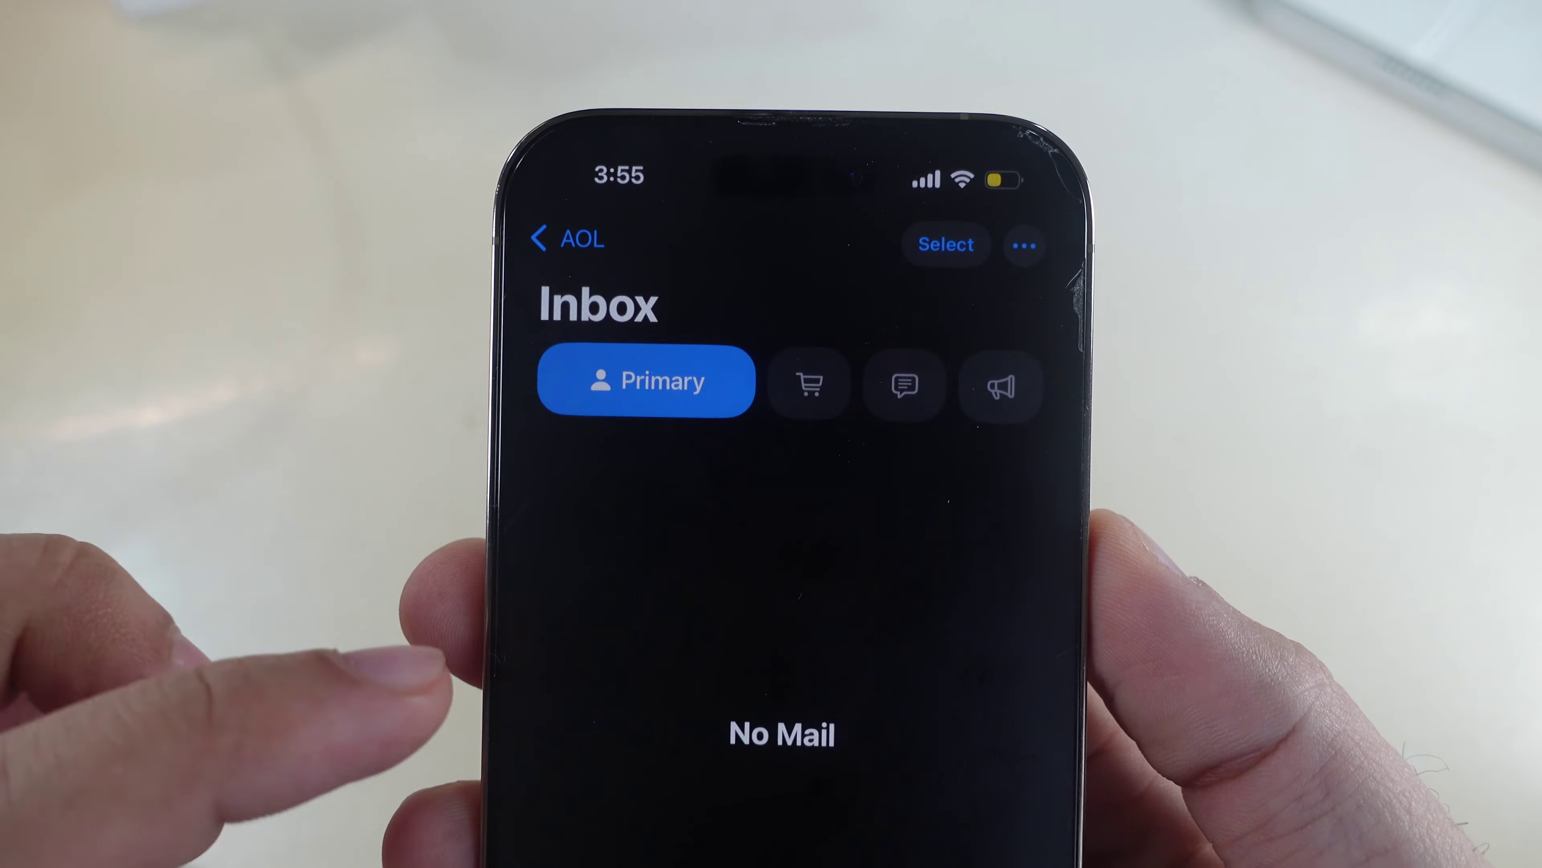